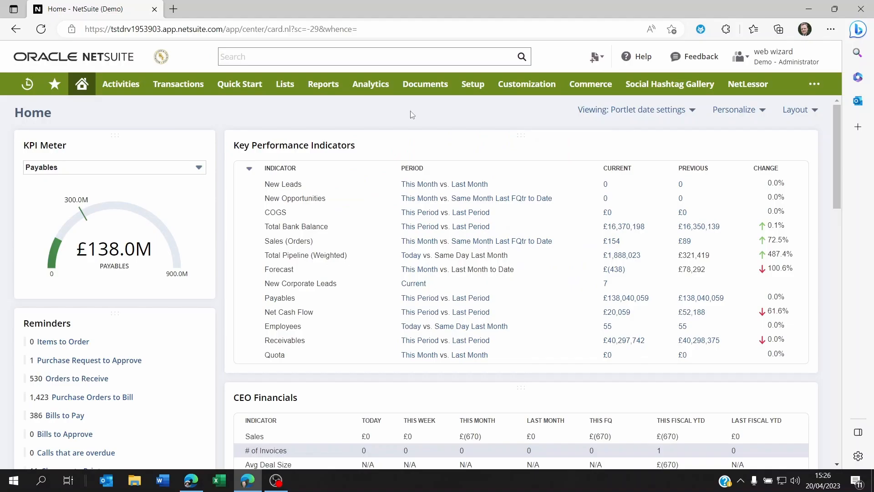
mouse_move(384, 114)
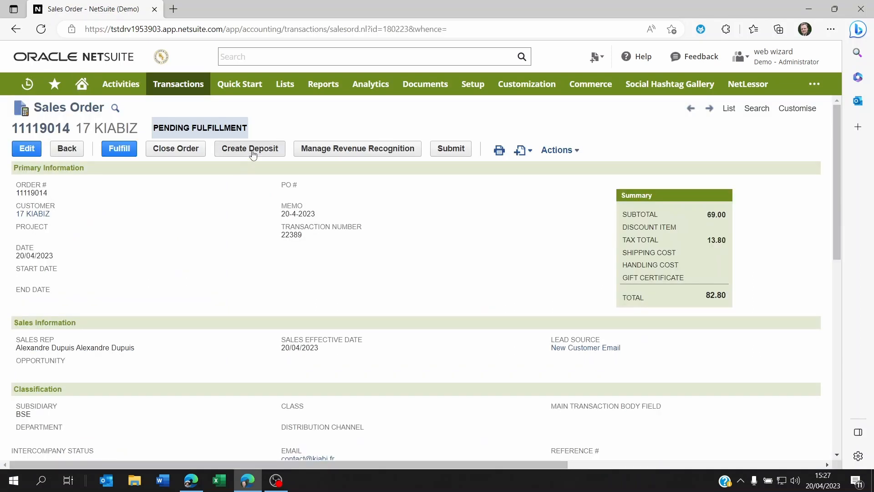
Create a deposit from sales order 11119014 with payment amount 82.80.
left_click(249, 149)
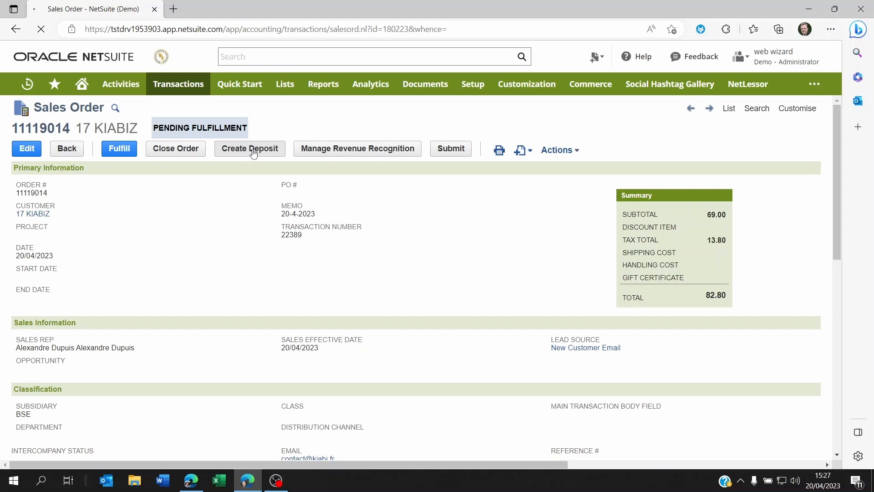
left_click(249, 148)
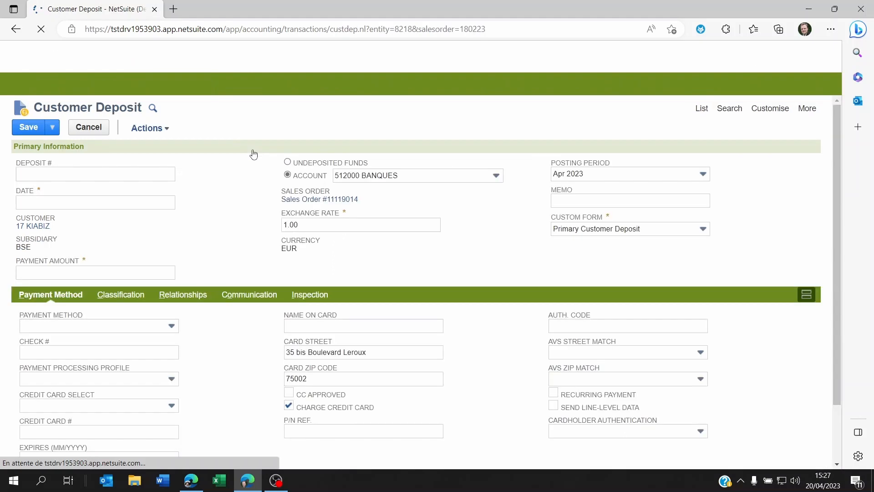
type("82.80")
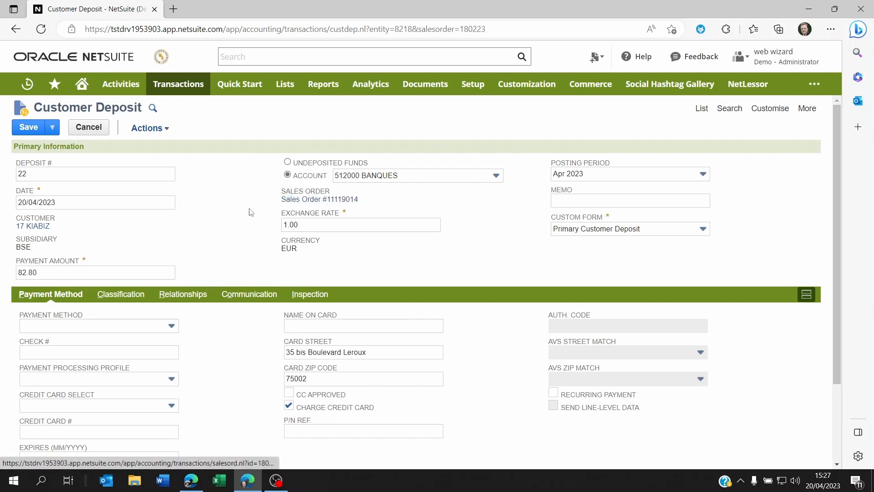
mouse_move(266, 213)
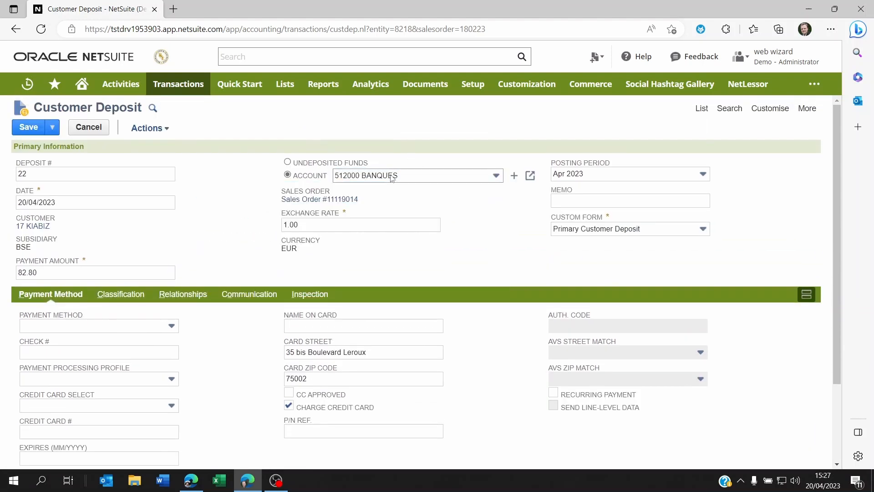
Enter check number 'Bank rec ref' and memo 'GL ref' on the deposit.
left_click(629, 200)
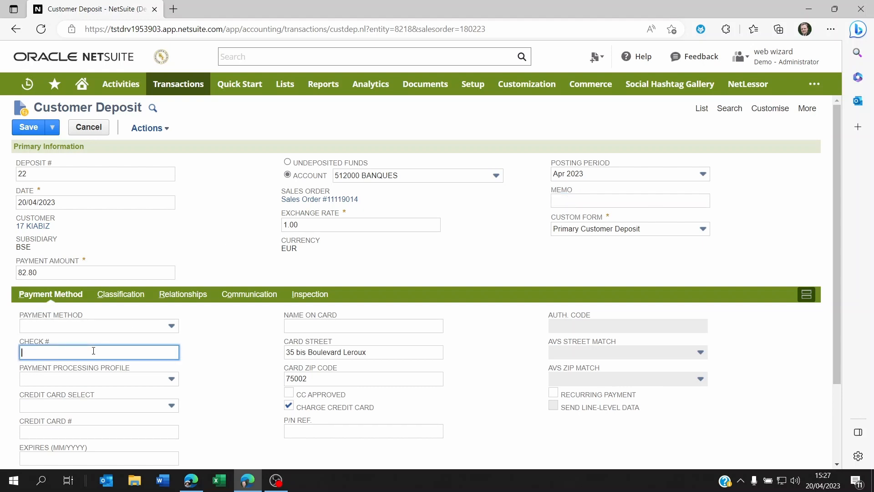
type("Bank rec")
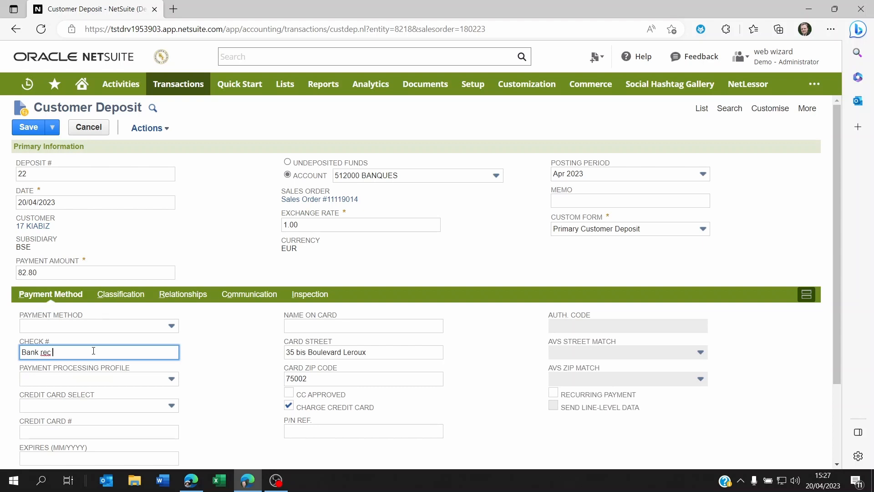
type("ref")
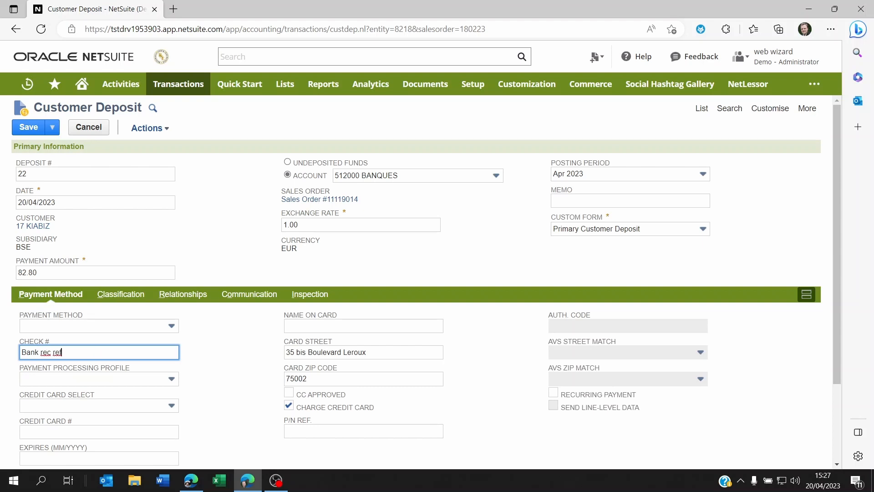
type("GL")
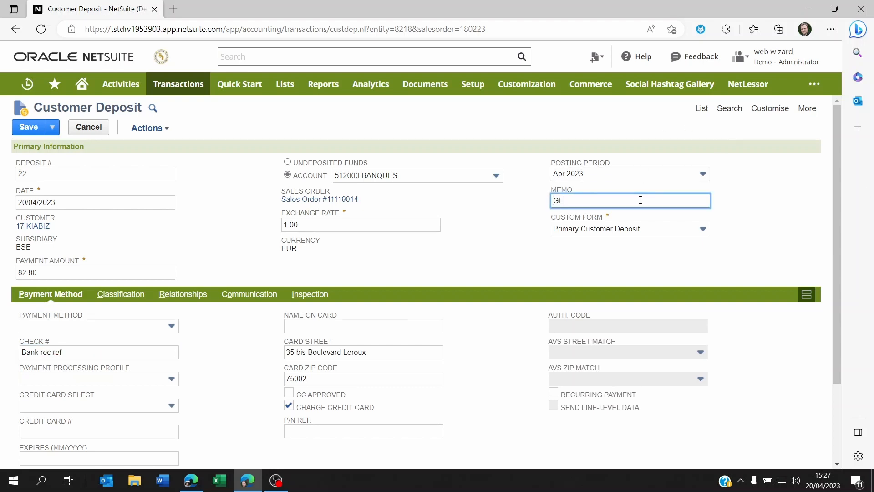
type("ref")
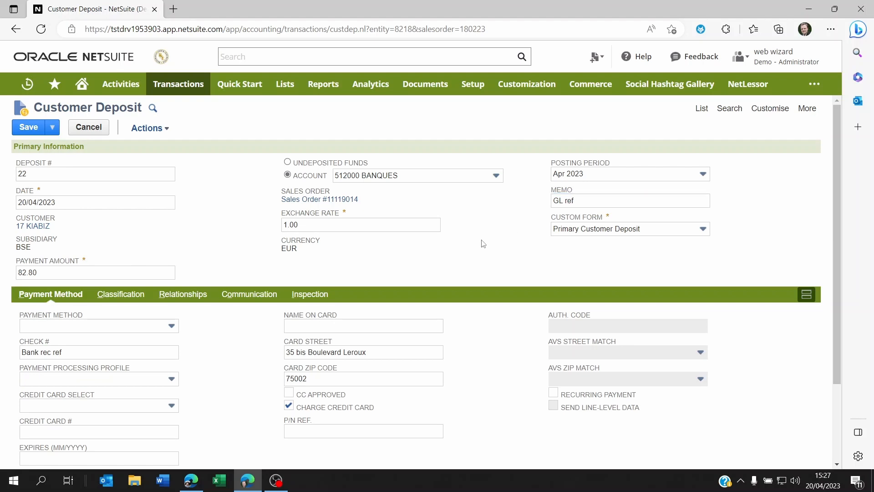
Set the deposit's classification location to Entrepot Principal.
left_click(120, 293)
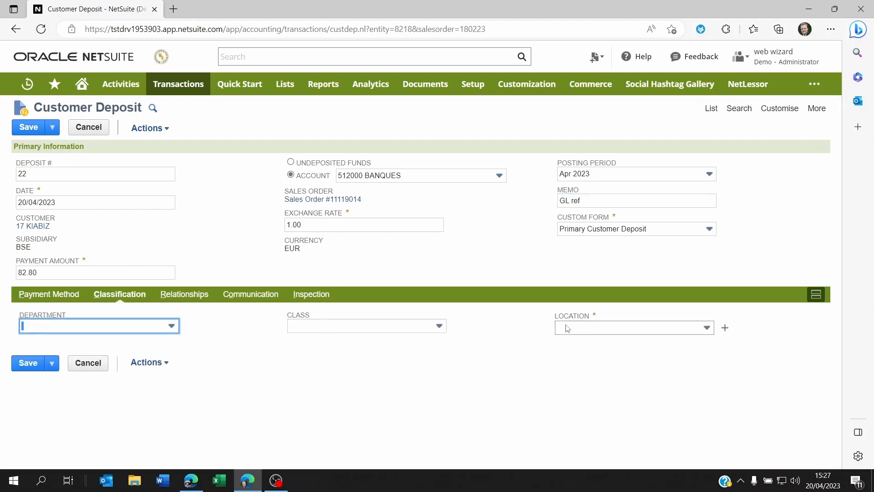
left_click(634, 328)
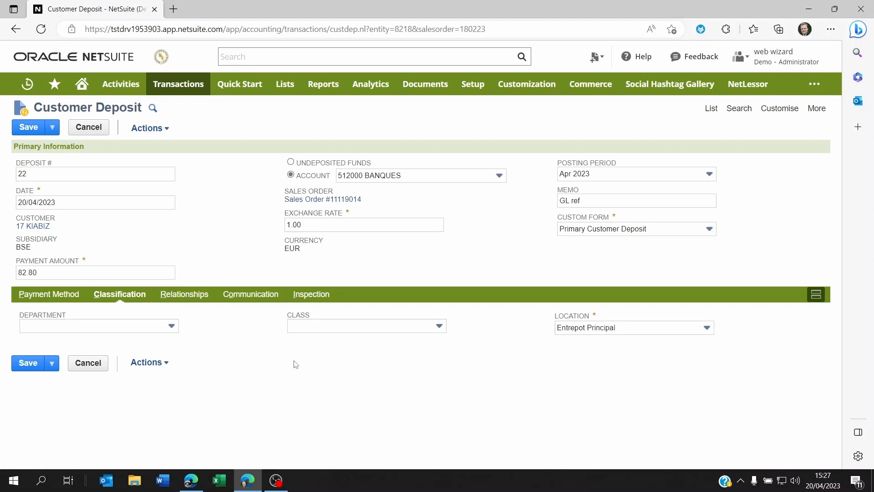
mouse_move(283, 362)
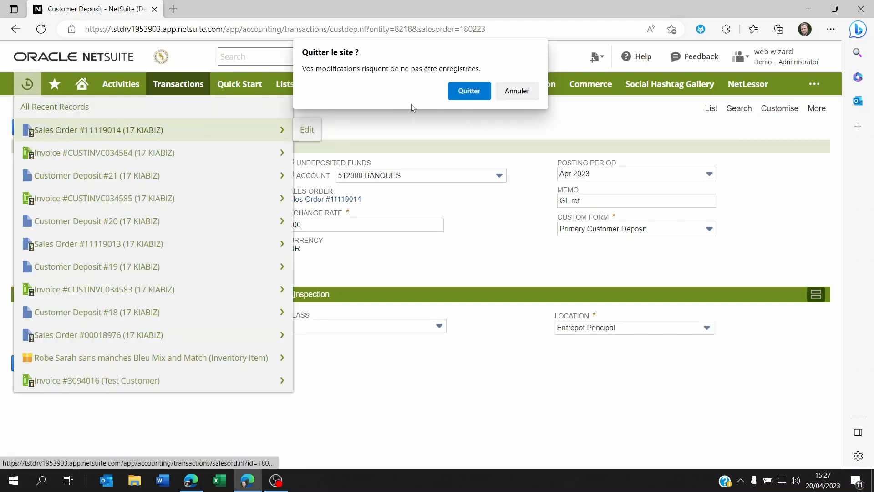
Leave the unsaved deposit and view sales order 11119014's Related Records subtab.
left_click(468, 90)
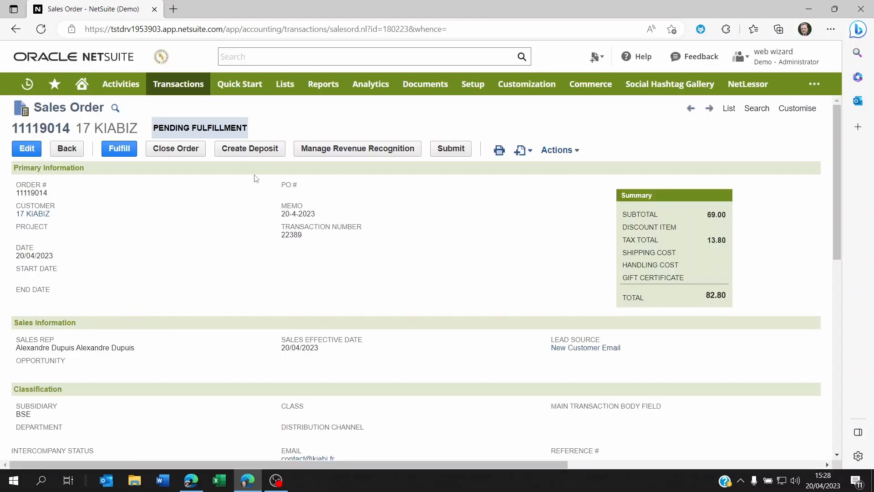
mouse_move(234, 179)
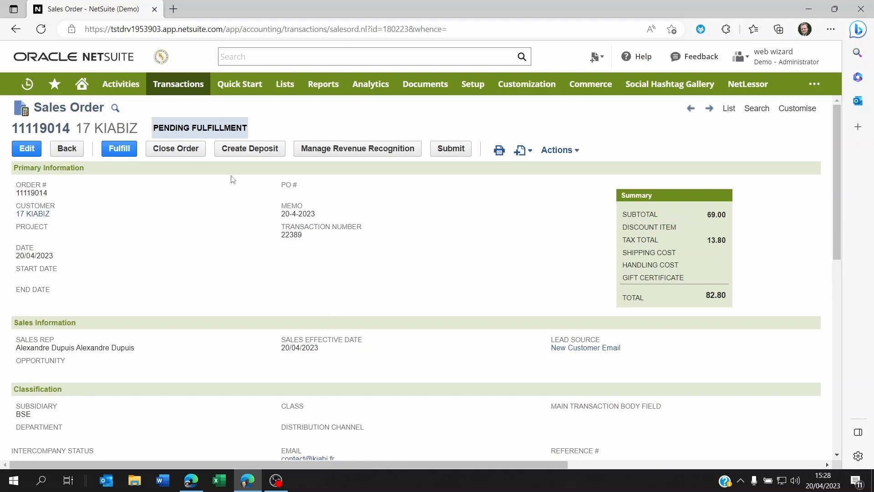
scroll("down", 3)
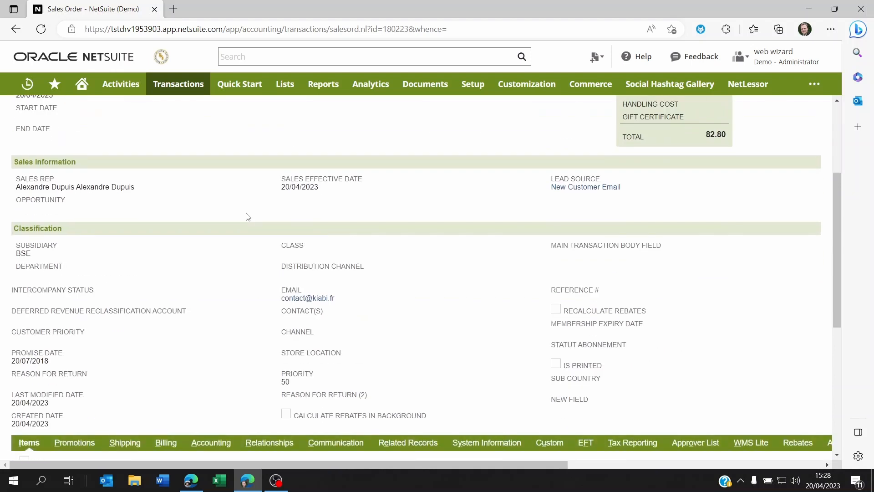
scroll("down", 3)
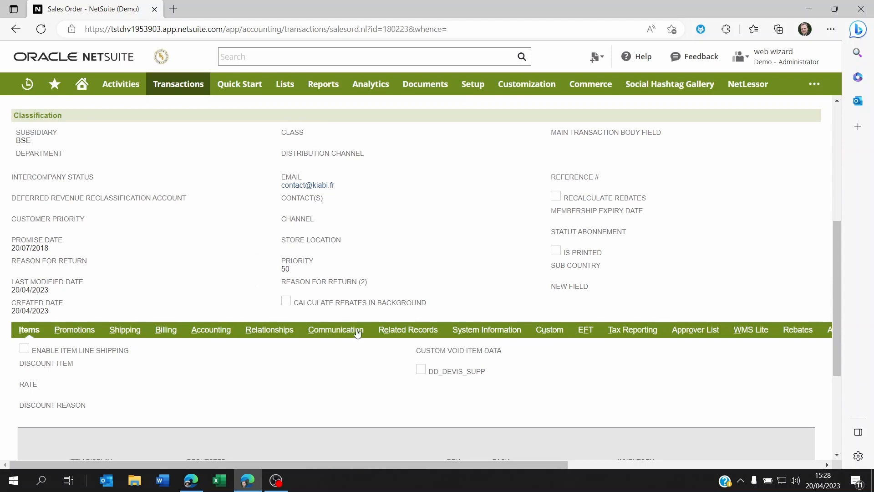
mouse_move(394, 334)
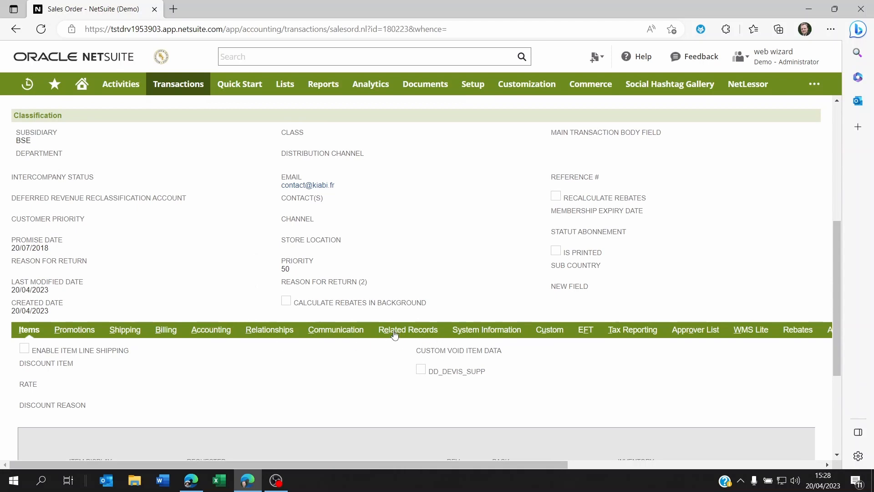
left_click(407, 328)
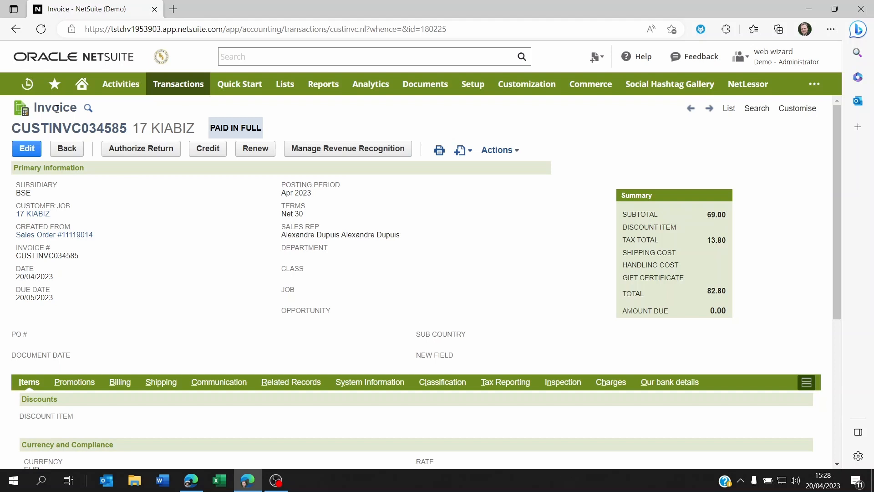
Review invoice CUSTINVC034585's payments, showing deposit application 20 of 82.80 on 20/04/2023.
scroll("down", 3)
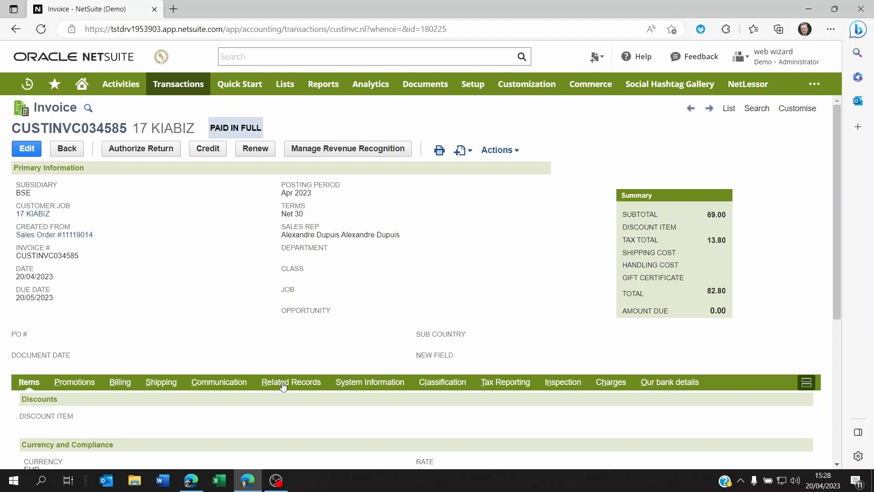
left_click(290, 382)
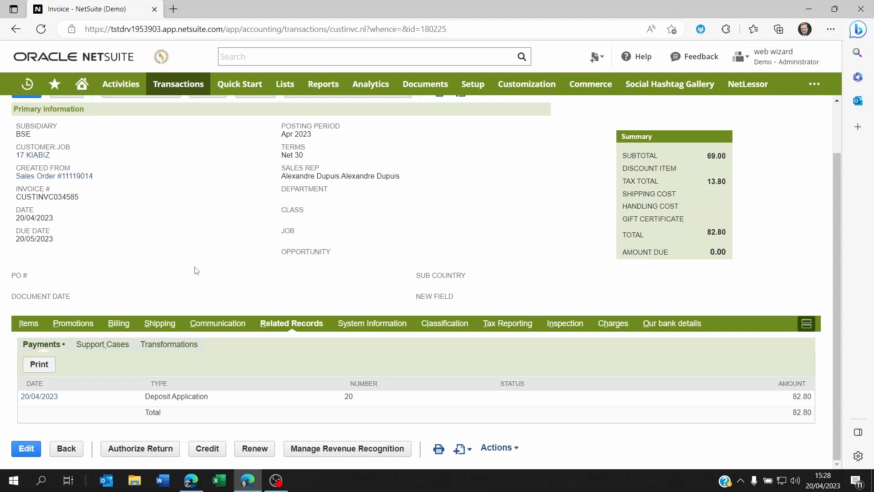
scroll("up", 3)
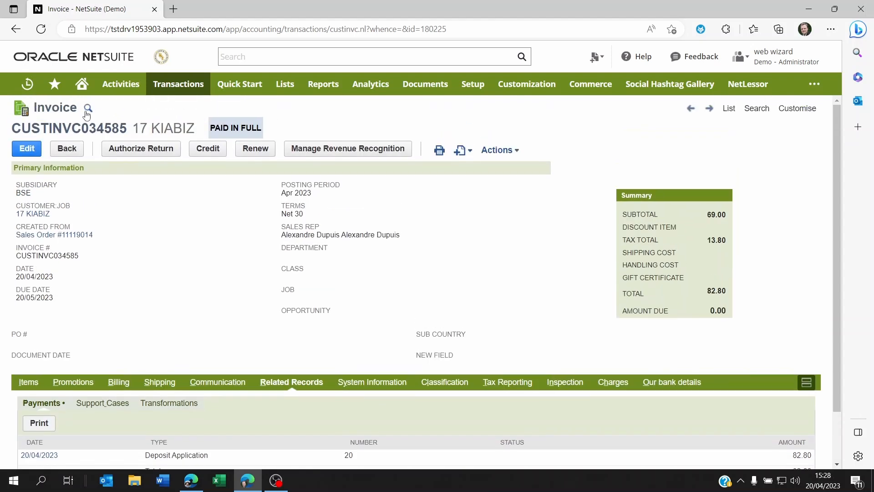
mouse_move(147, 218)
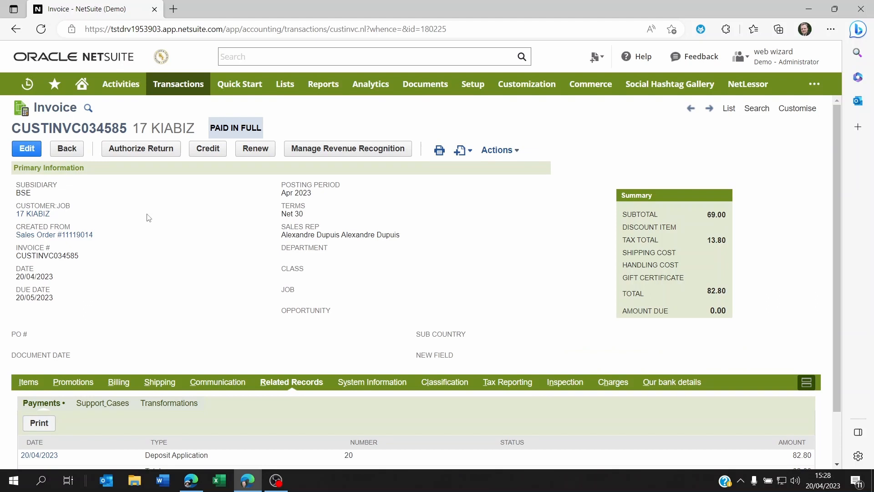
mouse_move(165, 251)
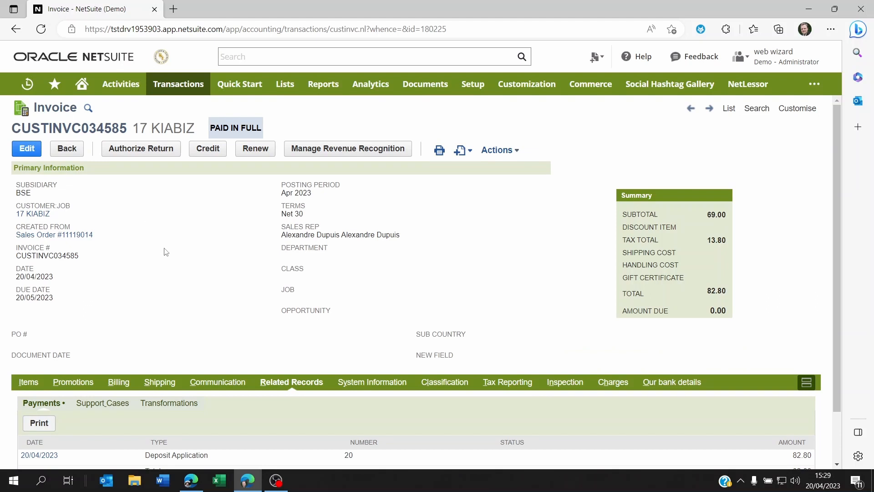
mouse_move(166, 233)
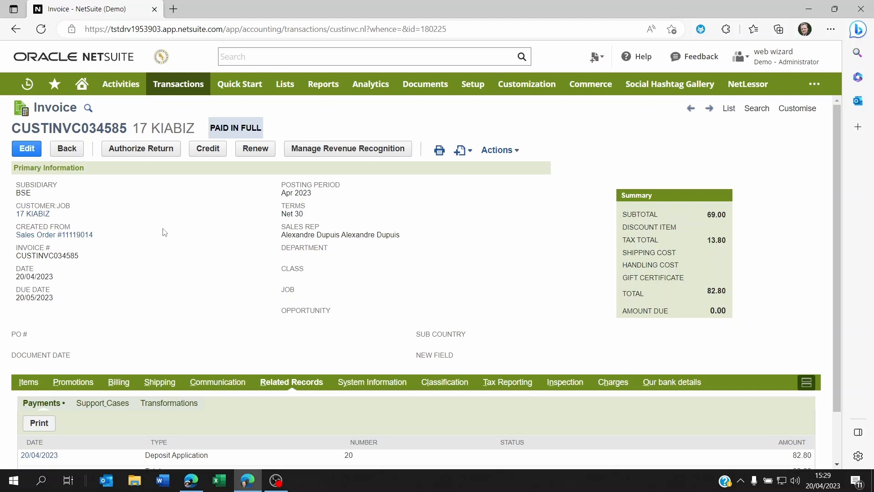
mouse_move(177, 256)
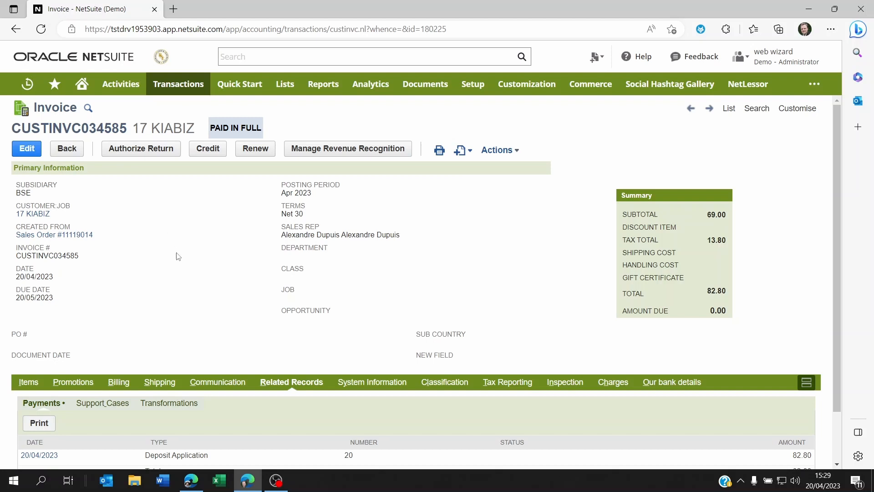
mouse_move(174, 101)
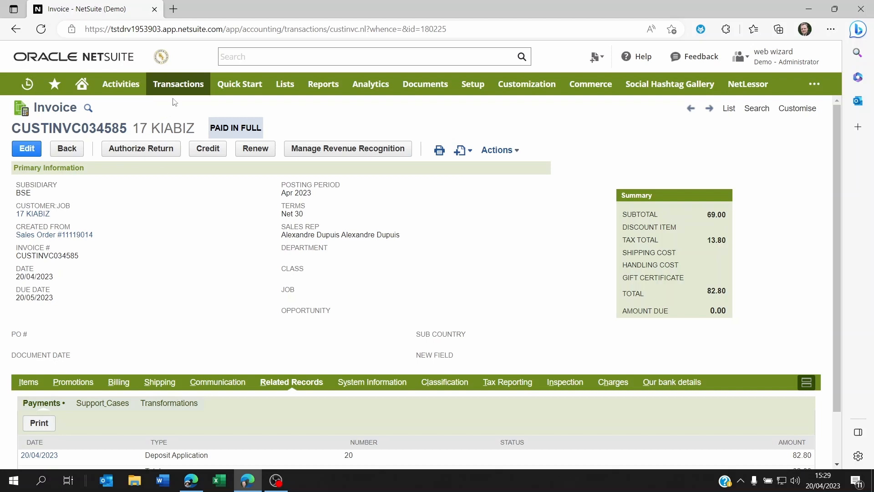
Record a new customer deposit 22 dated 20/04/2023 on bank account 512000 BANQUES and review its classification fields.
left_click(178, 83)
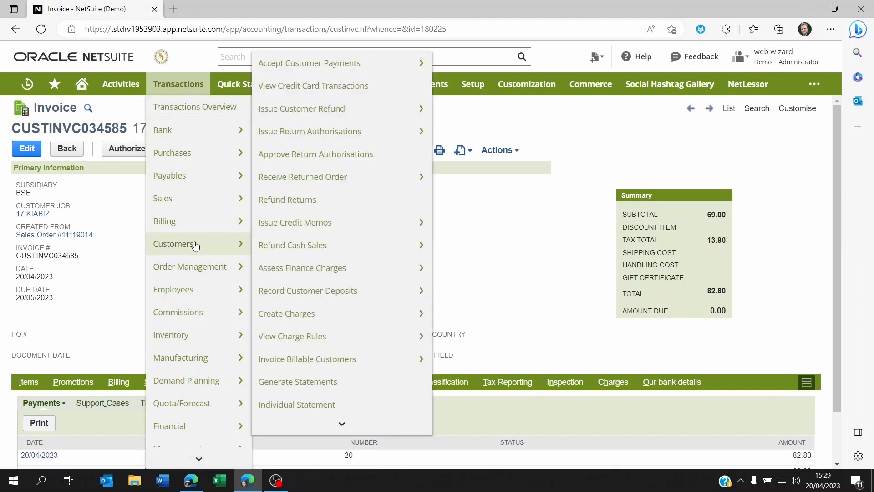
mouse_move(292, 245)
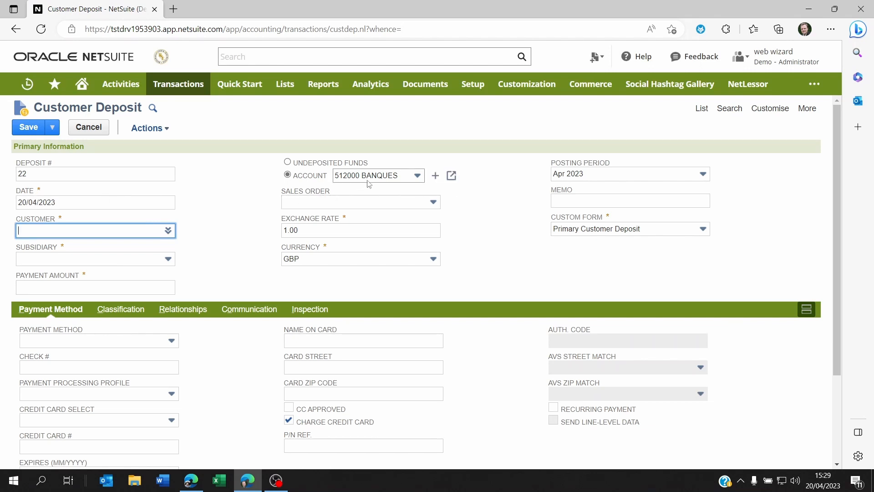
mouse_move(581, 194)
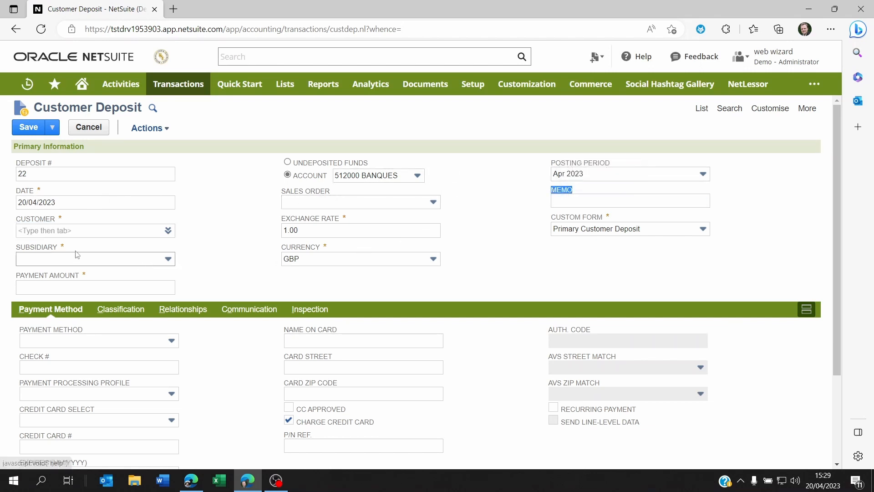
left_click(39, 218)
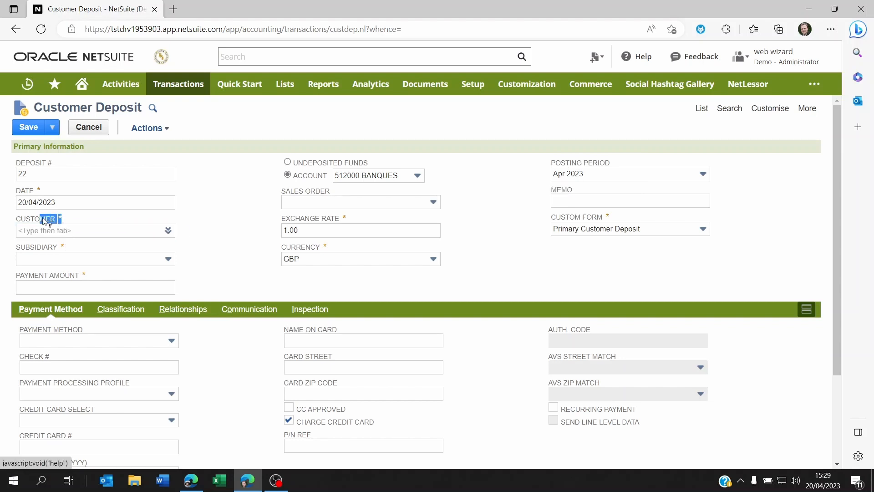
mouse_move(249, 276)
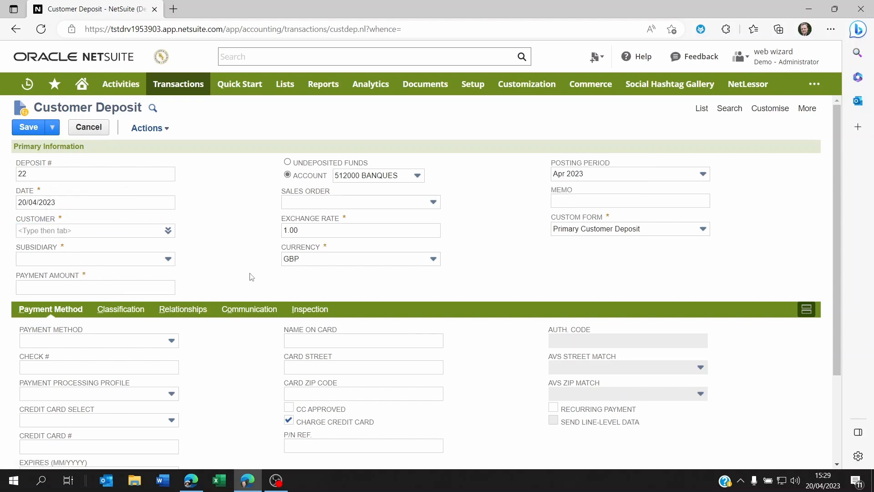
left_click(95, 286)
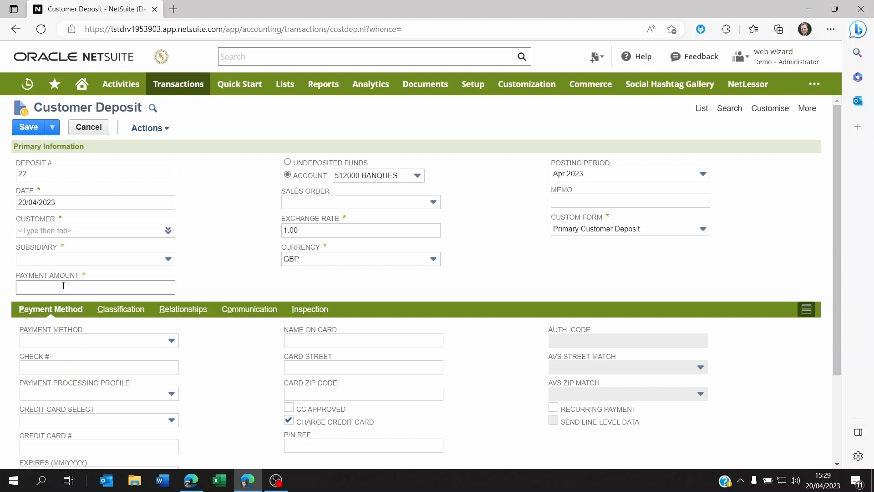
left_click(94, 286)
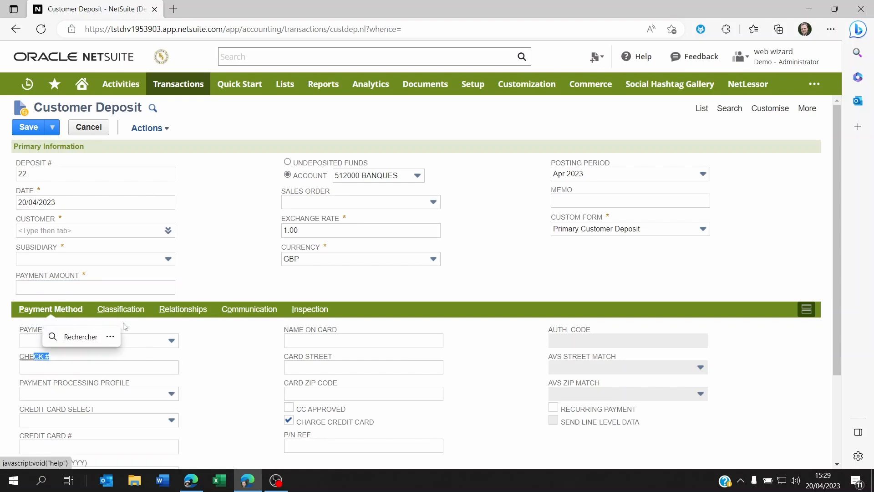
left_click(119, 308)
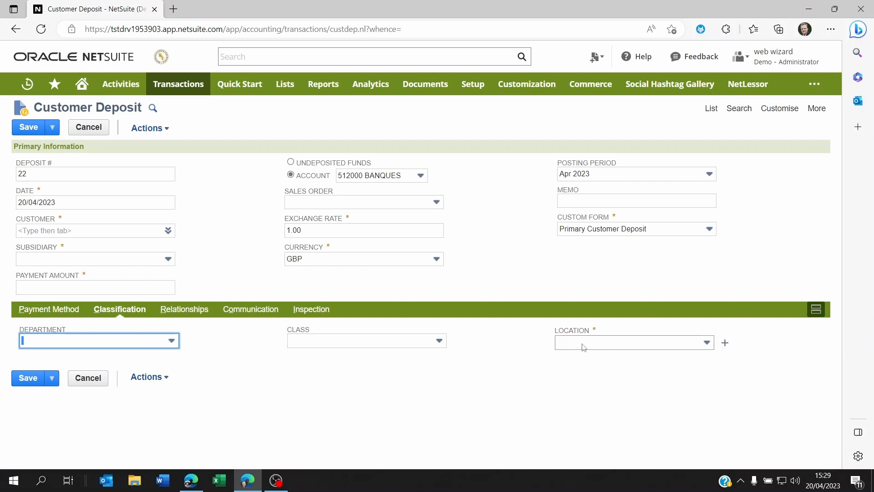
left_click(26, 84)
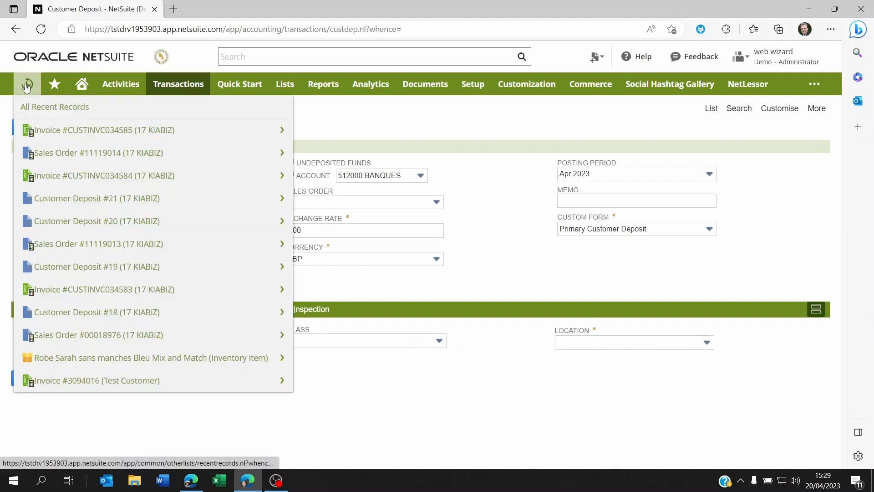
Accept a customer payment and select 17 KIABIZ as the customer.
left_click(178, 83)
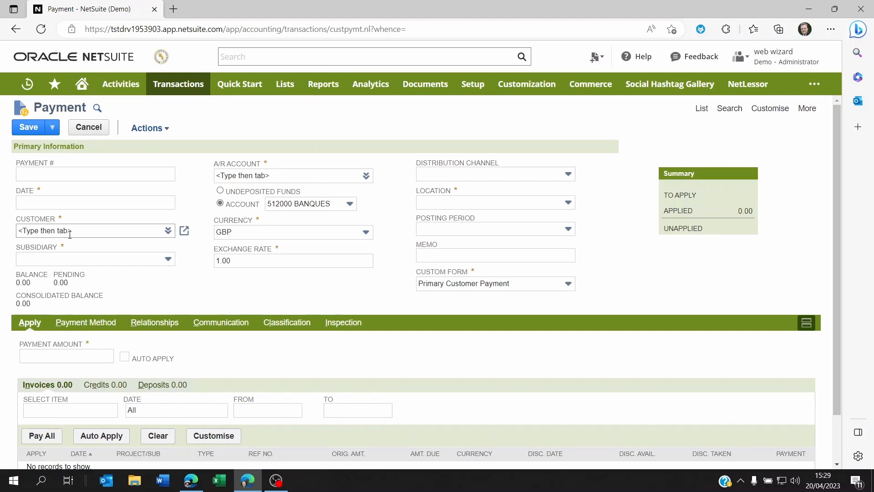
type("kia")
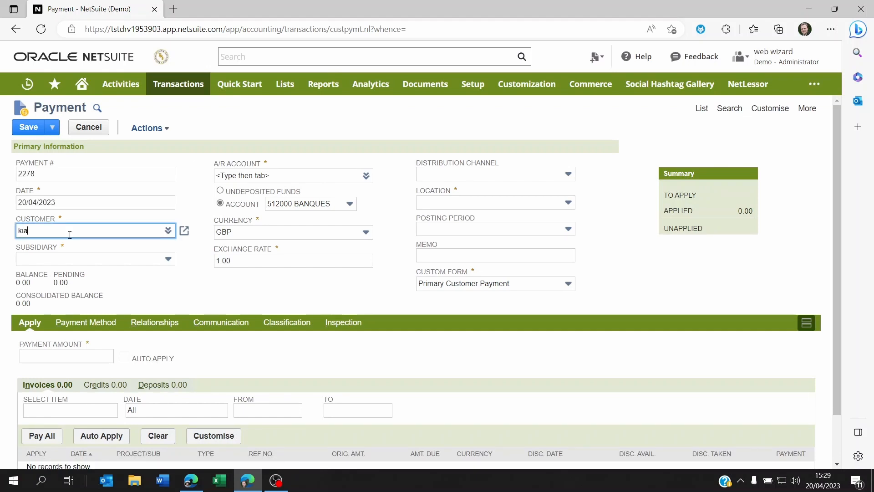
left_click(94, 231)
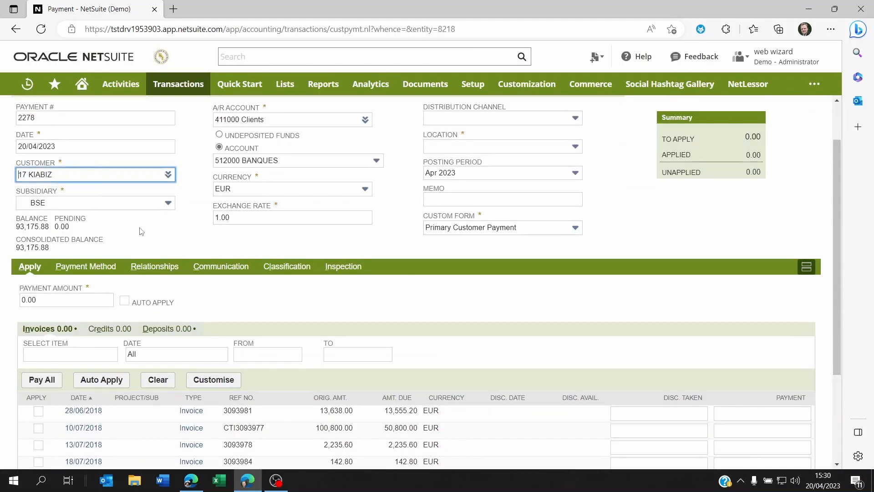
Apply deposit 21 (8,888.00) and the payment to invoice 3093986 for 9,855.00.
scroll("down", 3)
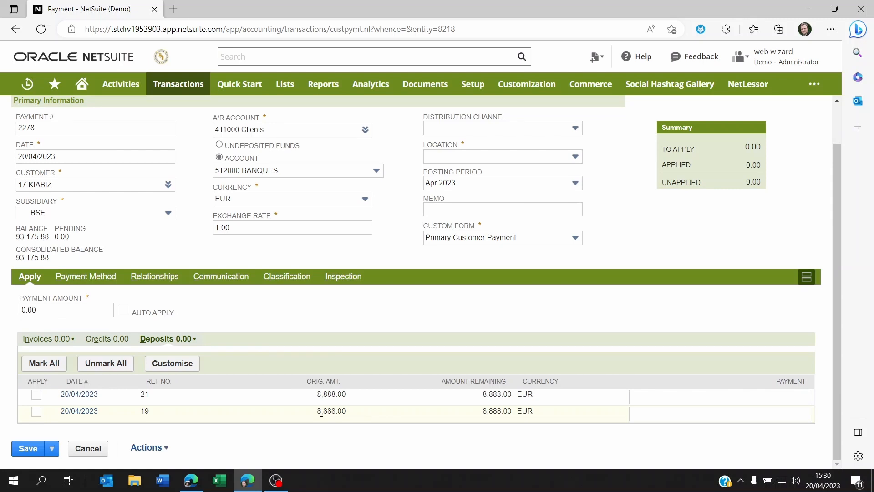
left_click(36, 394)
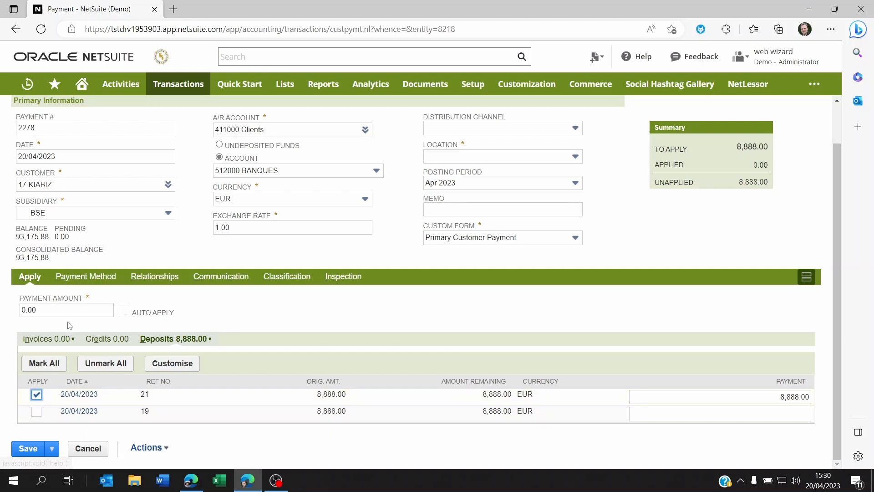
left_click(37, 338)
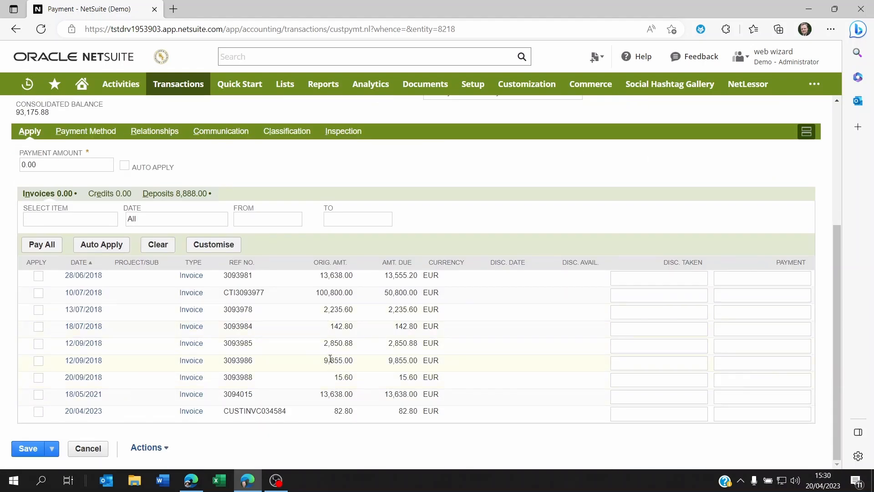
left_click(38, 360)
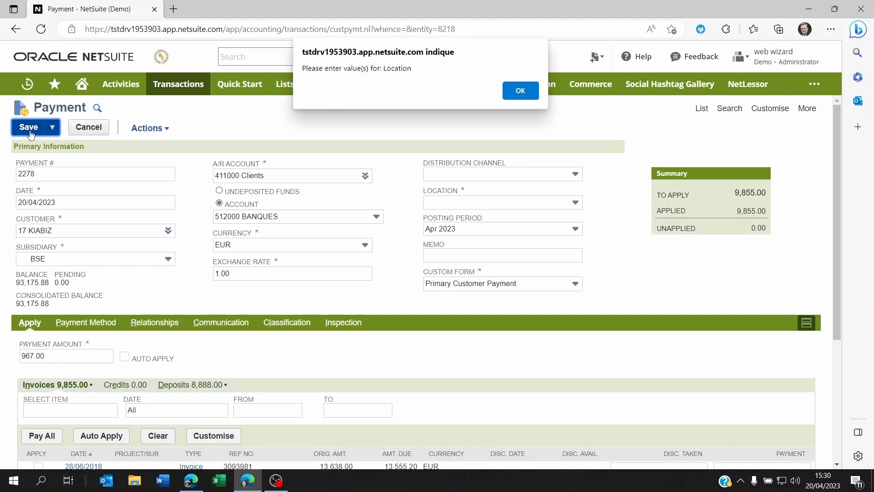
Set location Entrepot Principal after the warning and save customer payment 2278.
left_click(519, 90)
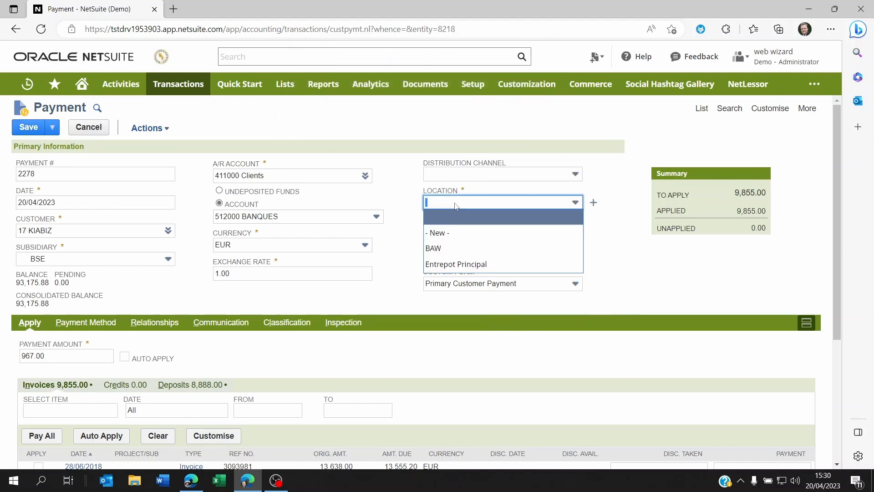
left_click(456, 264)
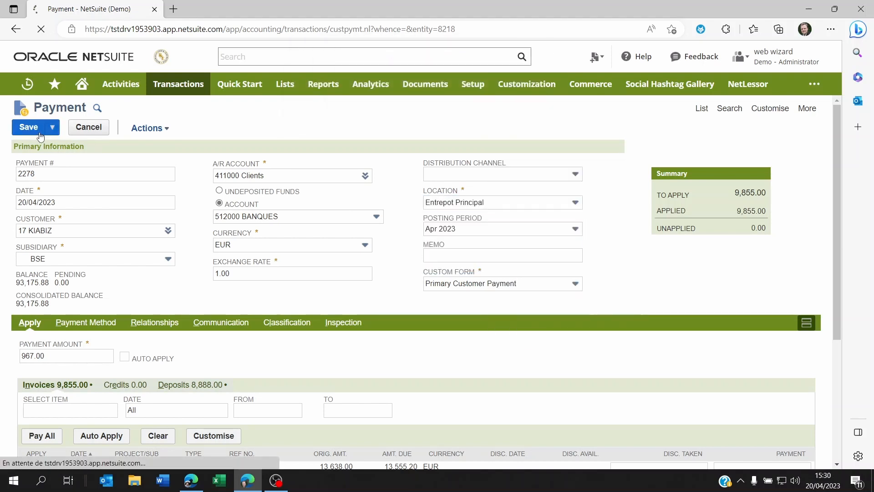
left_click(52, 127)
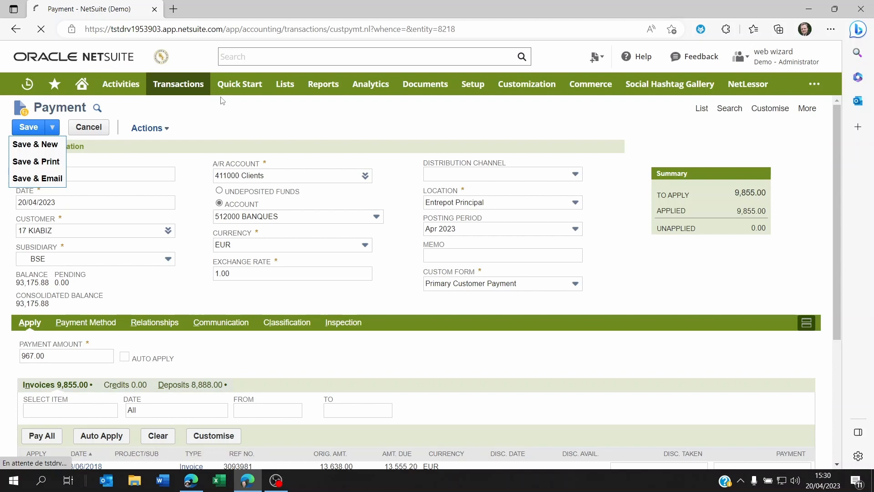